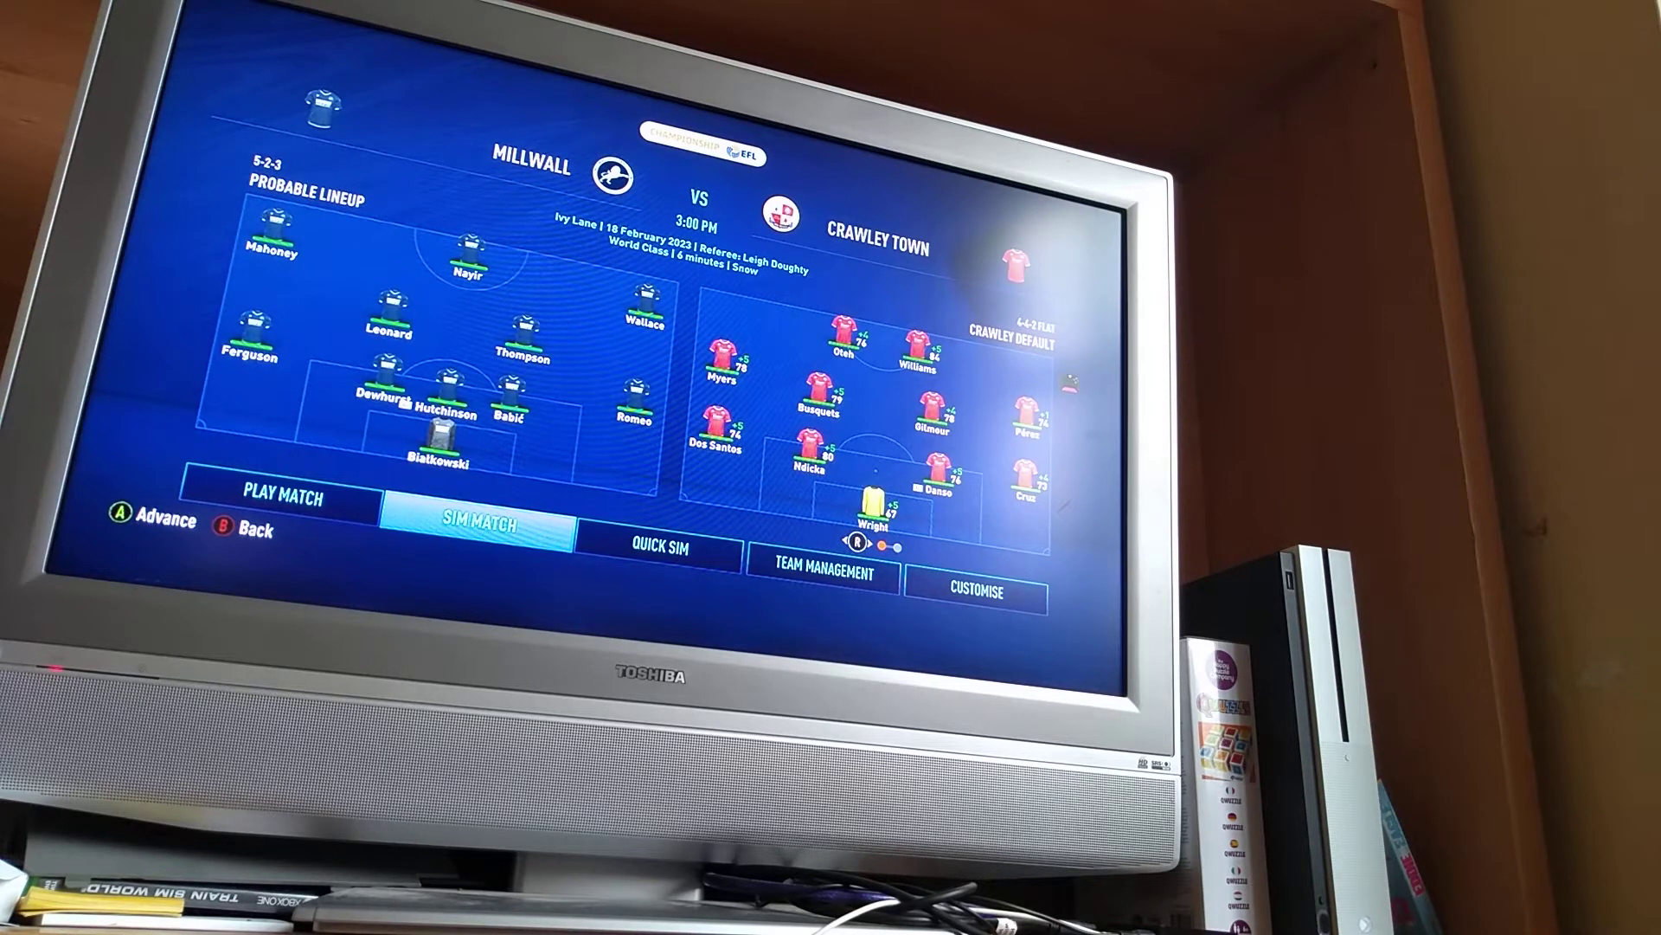
# - Start simulating the Millwall vs Crawley Town match and let it run to half-time at 0-2
pyautogui.click(473, 523)
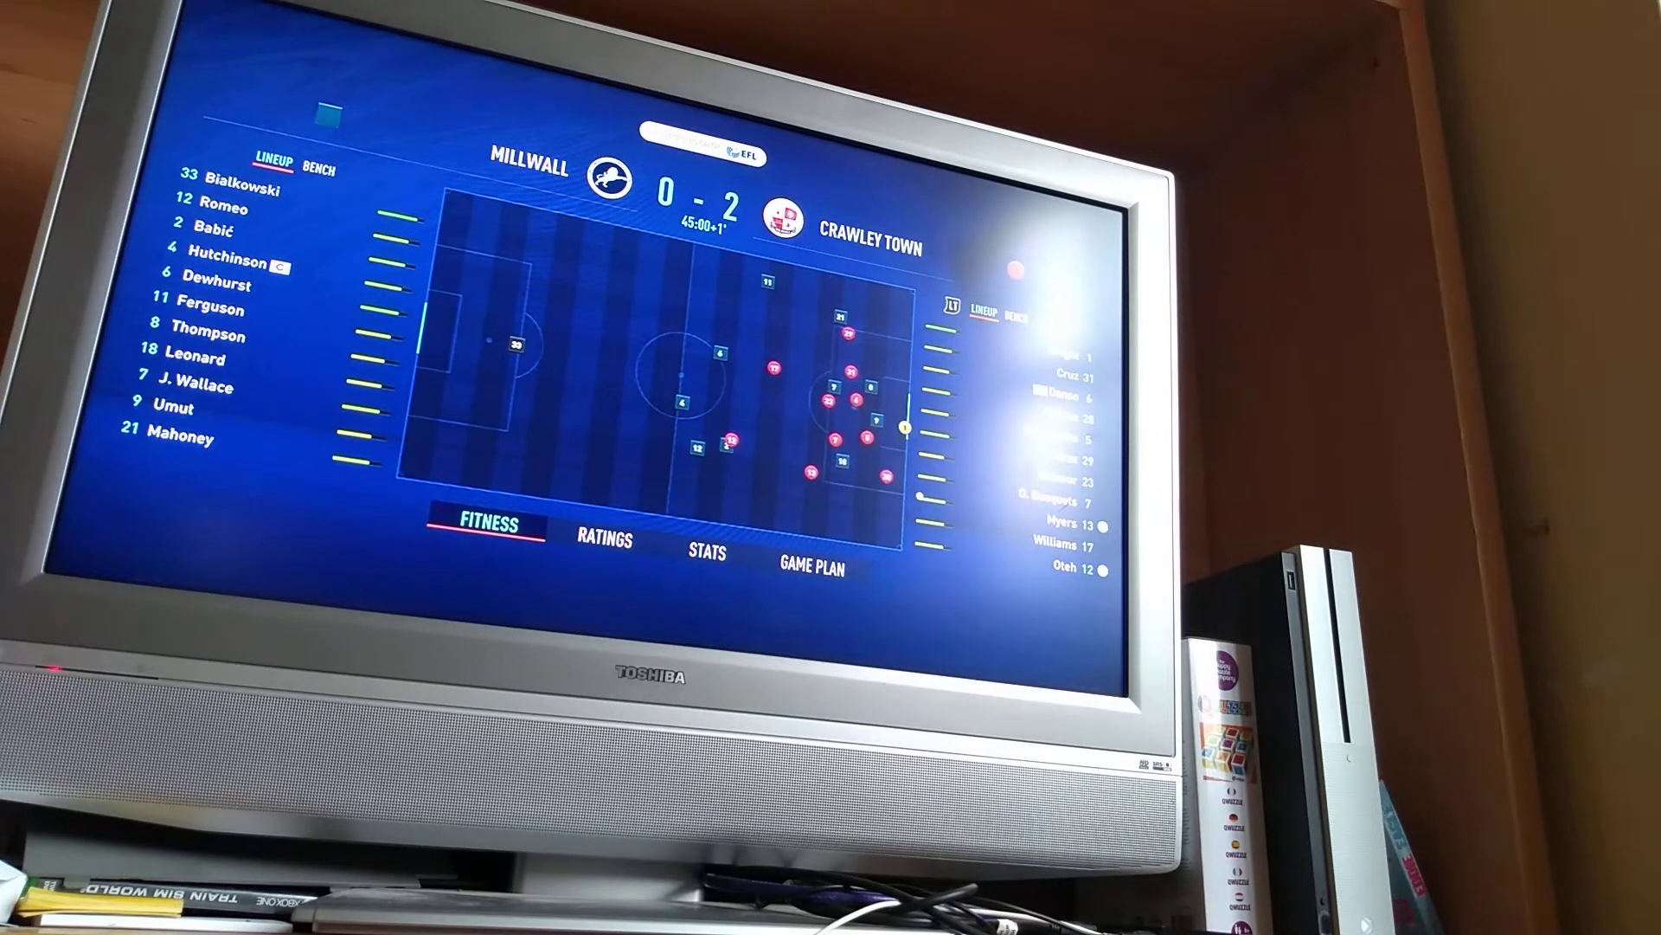
# - Continue the simulation through the second half to full time, 0-4, and bring up the match stats
pyautogui.click(711, 550)
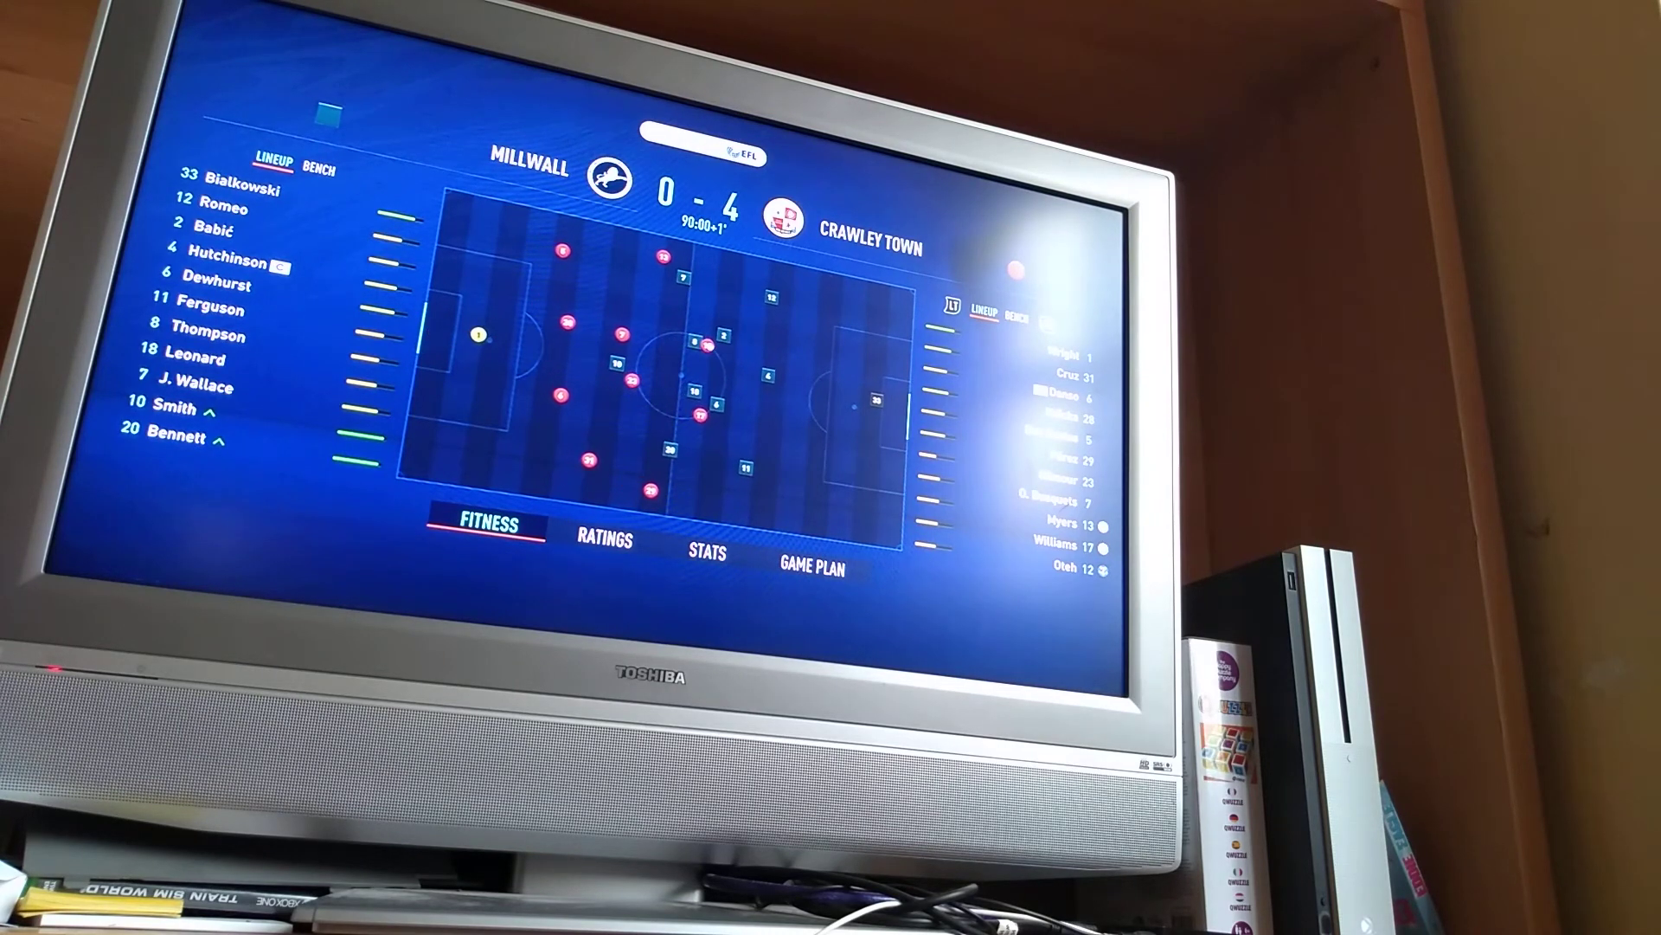
pyautogui.click(706, 552)
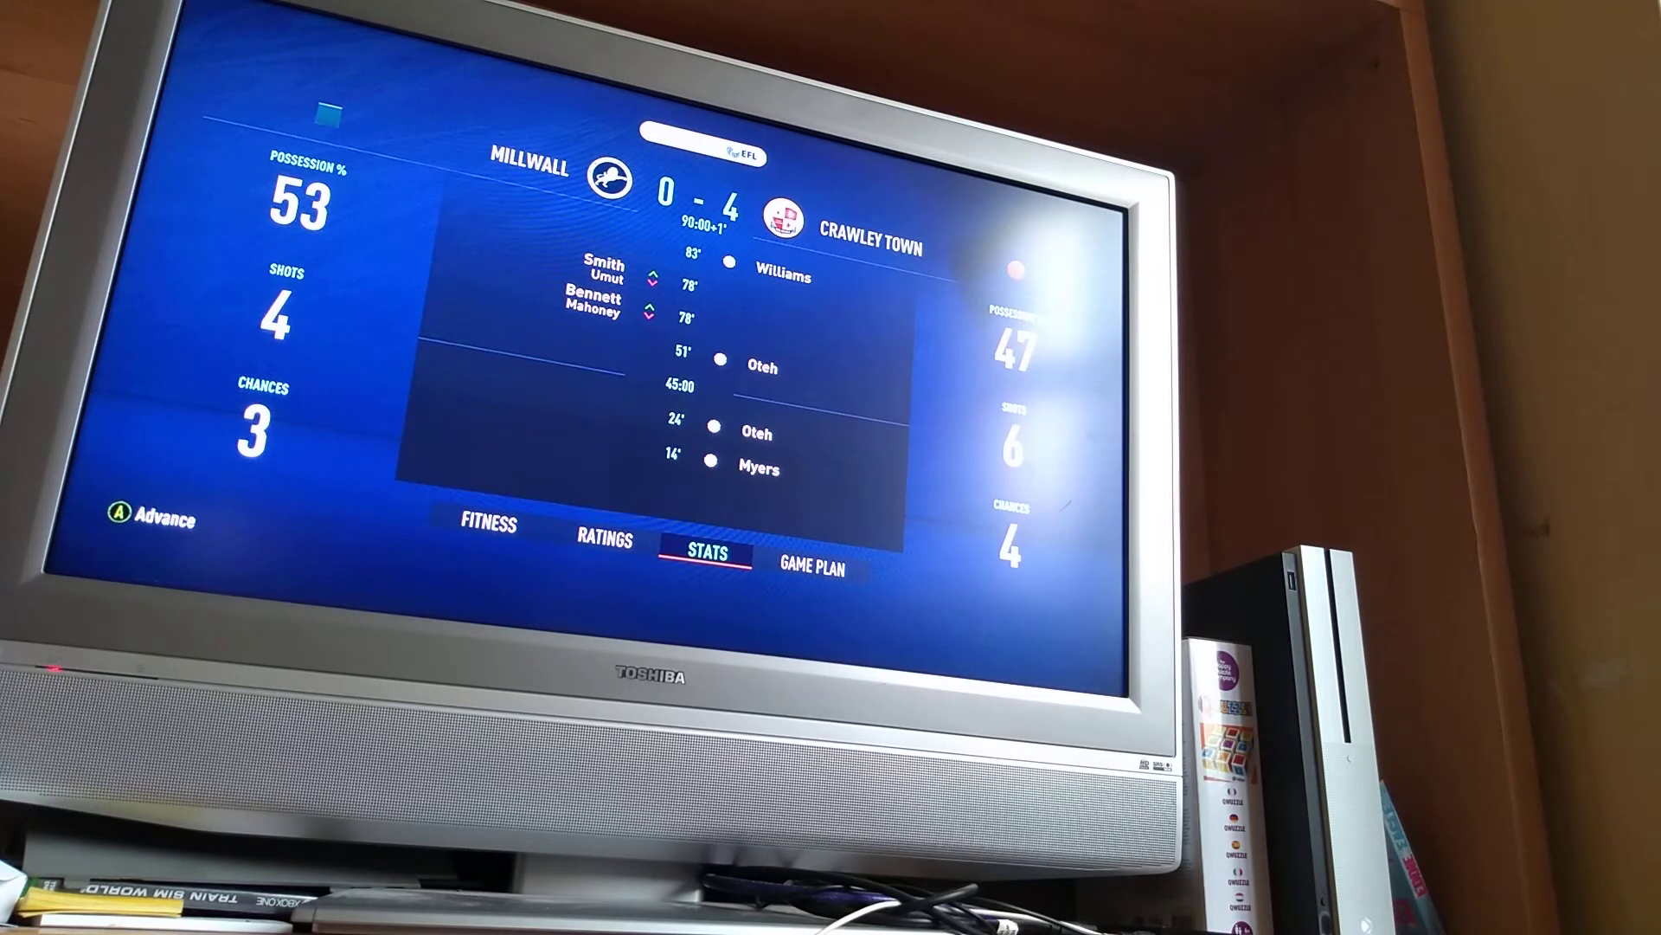
# - Review both teams' player ratings, then return to the full-time stats (possession 53-47, shots 4-6)
pyautogui.click(604, 540)
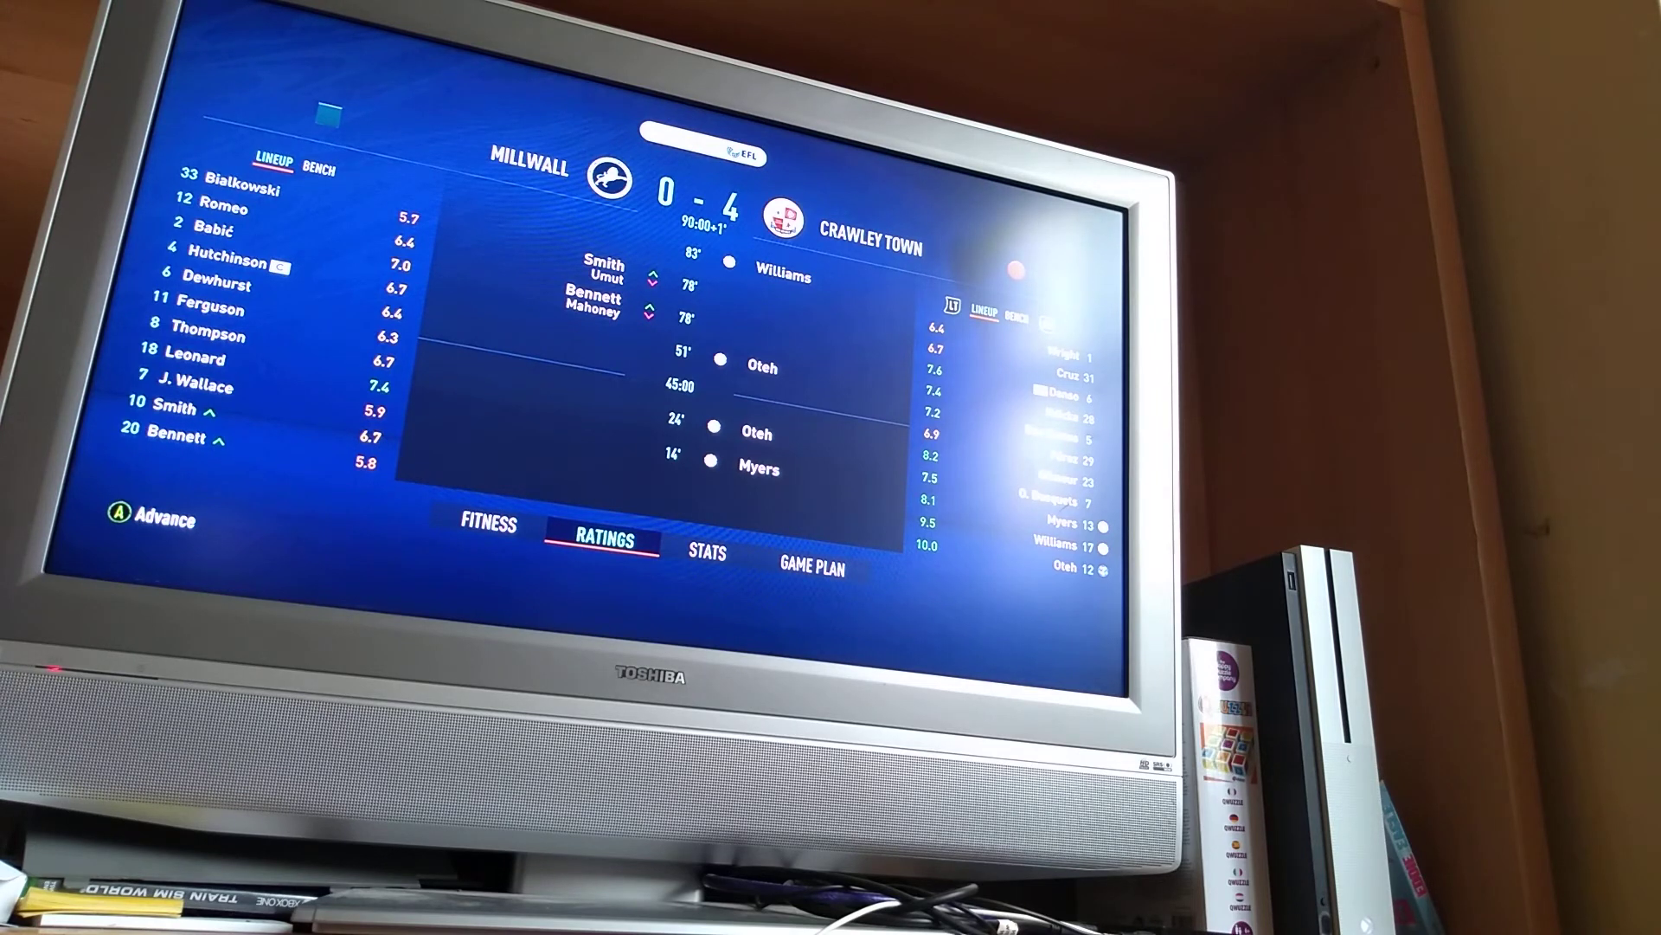
pyautogui.click(706, 552)
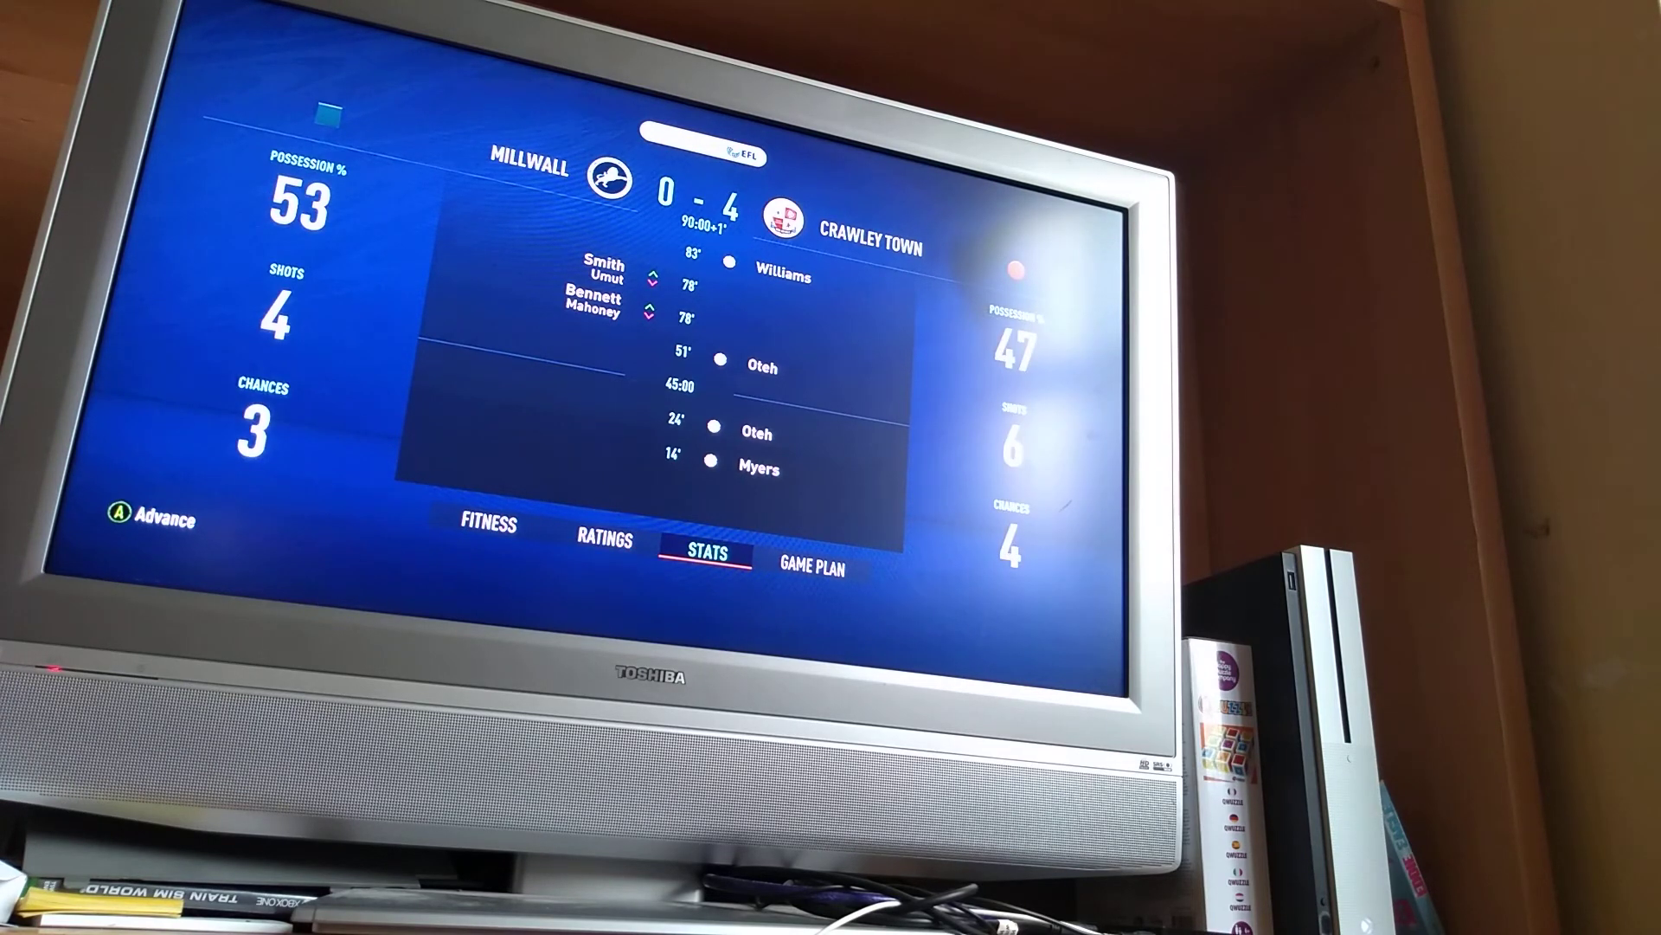